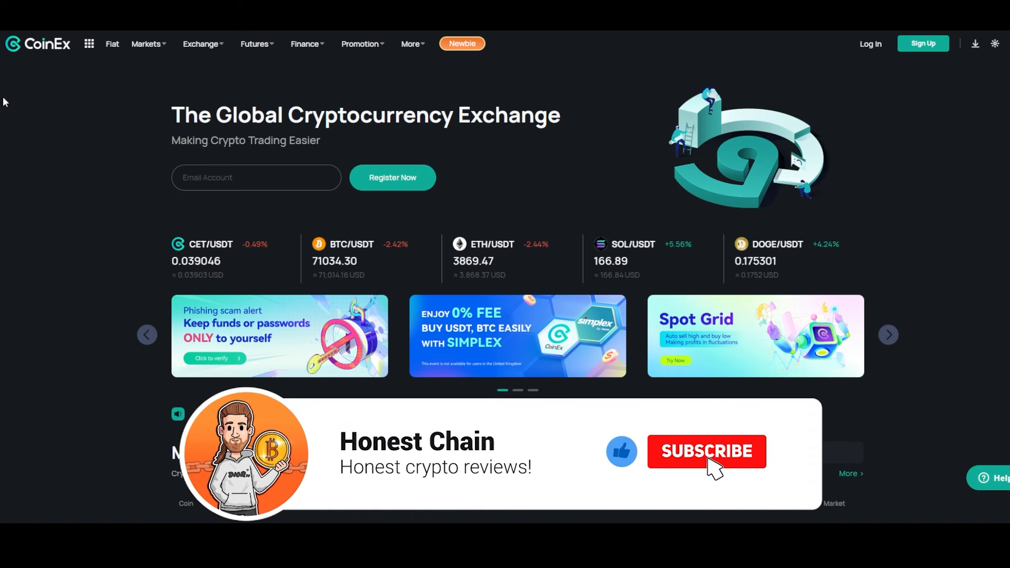
Switch to the NVIDIA GTC site and scroll through the In-Person GTC Experience section.
left_click(706, 450)
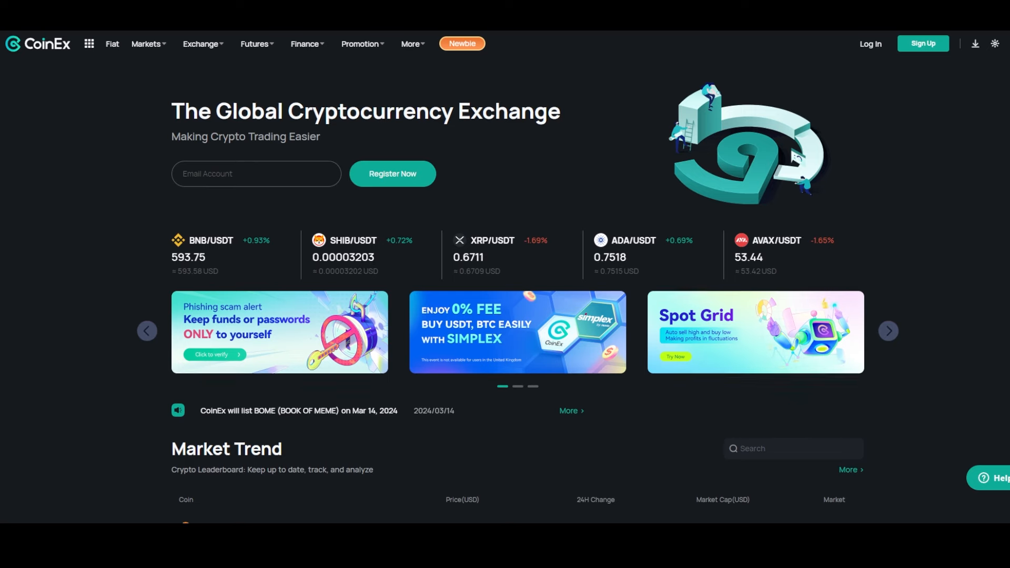
scroll("down", 3)
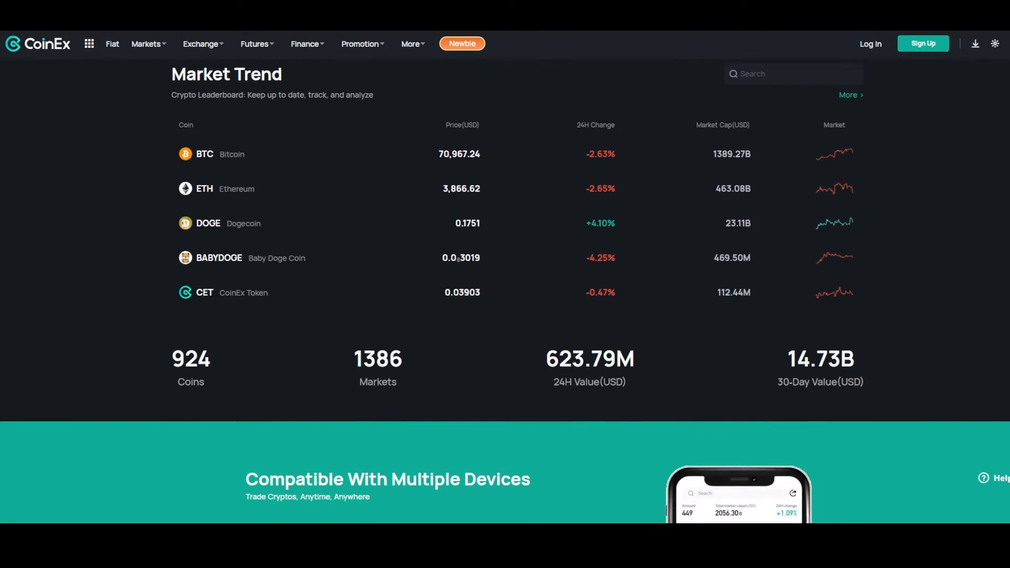
scroll("down", 3)
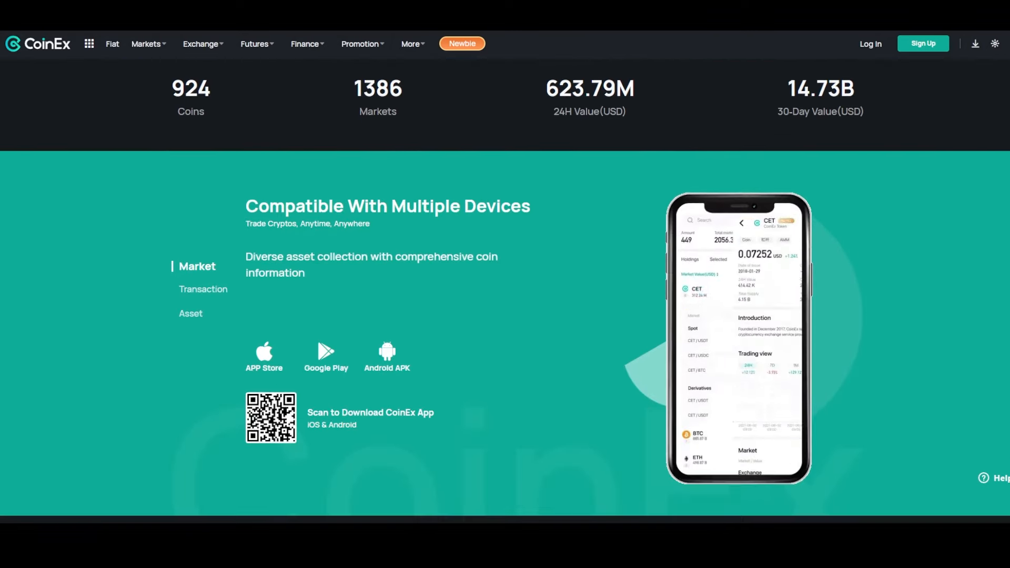
scroll("down", 3)
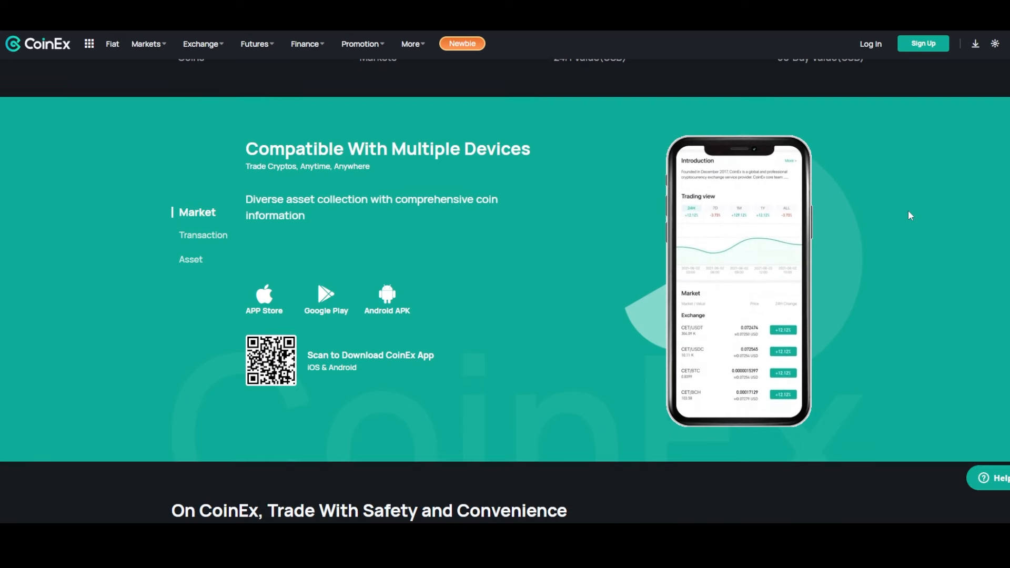
Preview the app's PNL analysis asset feature, then return to the market feature preview.
left_click(203, 237)
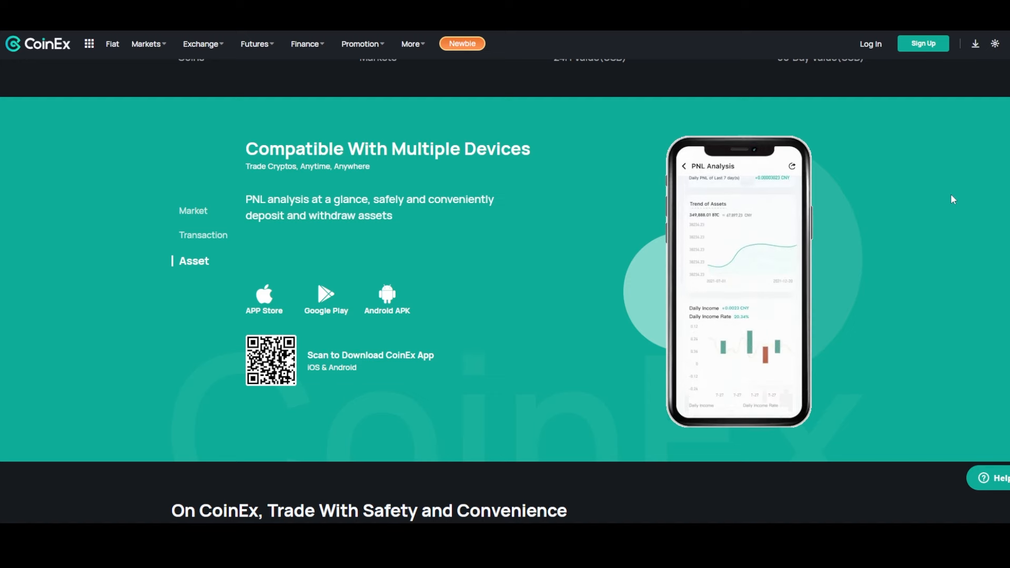
left_click(193, 212)
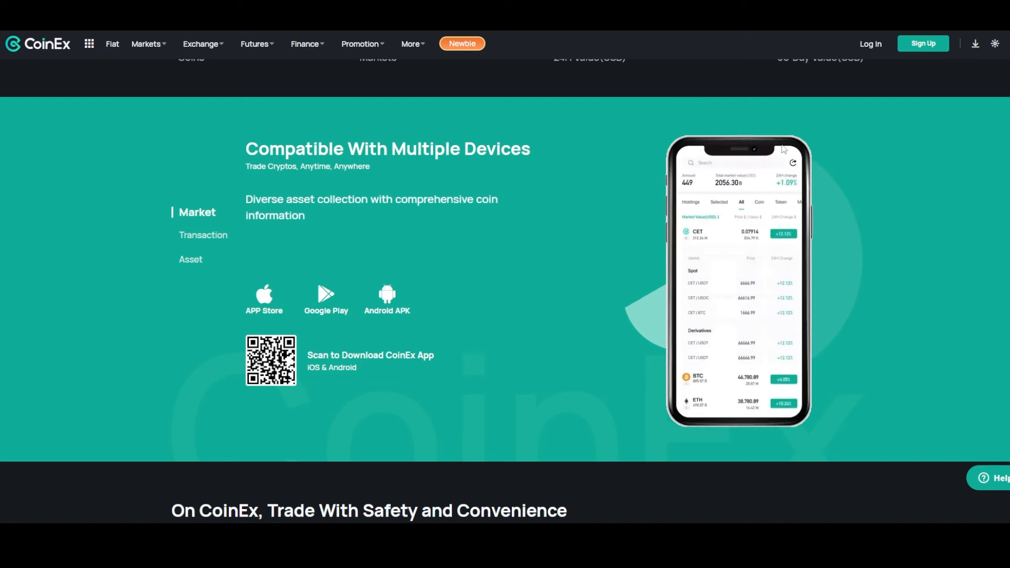
scroll("down", 3)
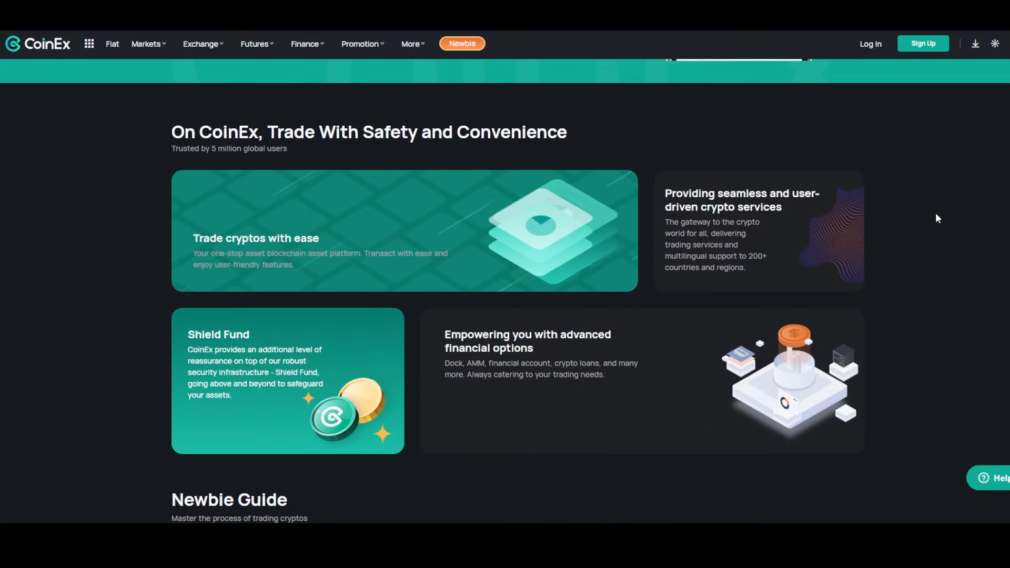
mouse_move(959, 208)
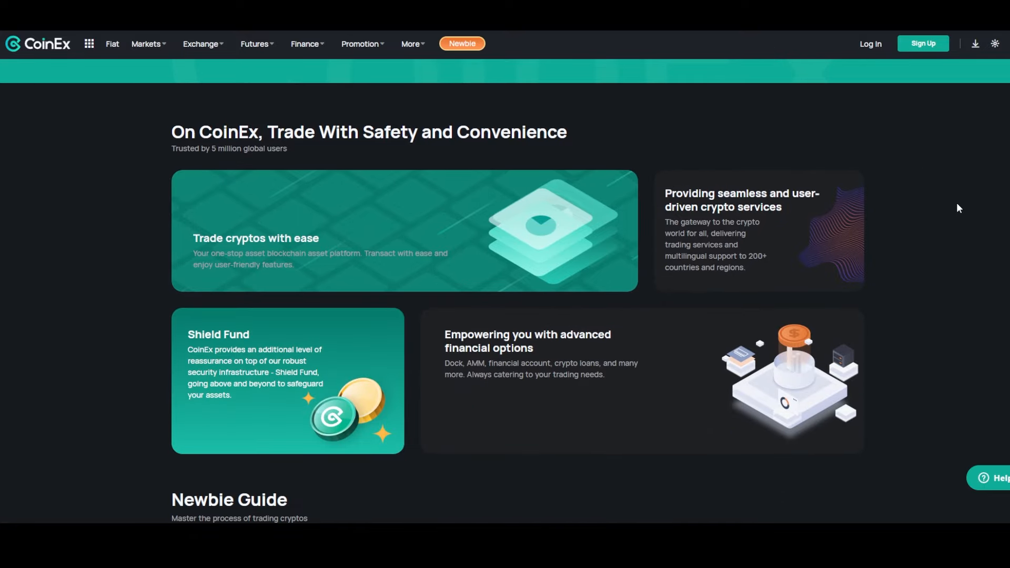
scroll("down", 3)
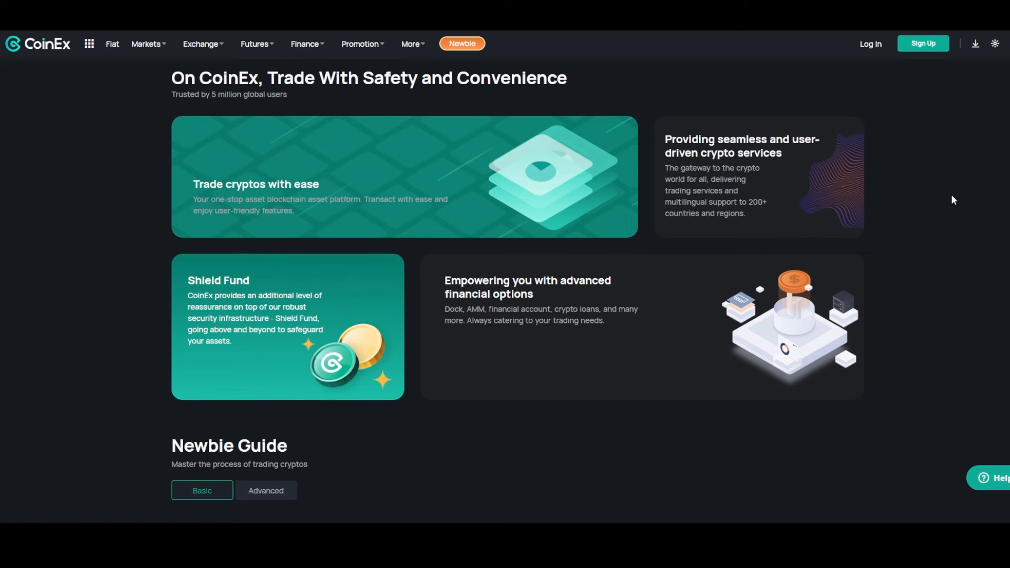
Scroll down the GTC page to the keynote countdown section.
scroll("down", 3)
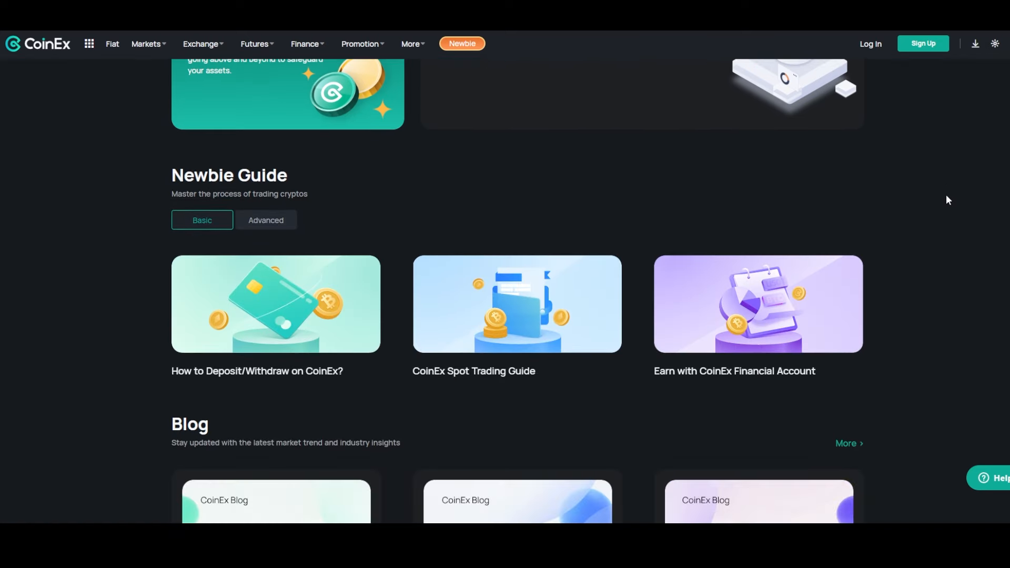
scroll("down", 3)
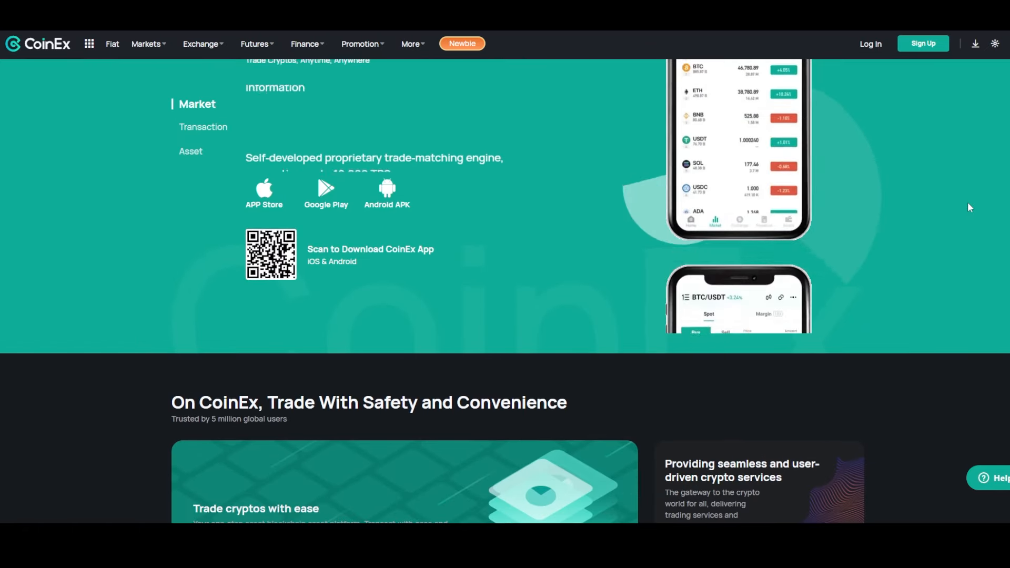
scroll("up", 3)
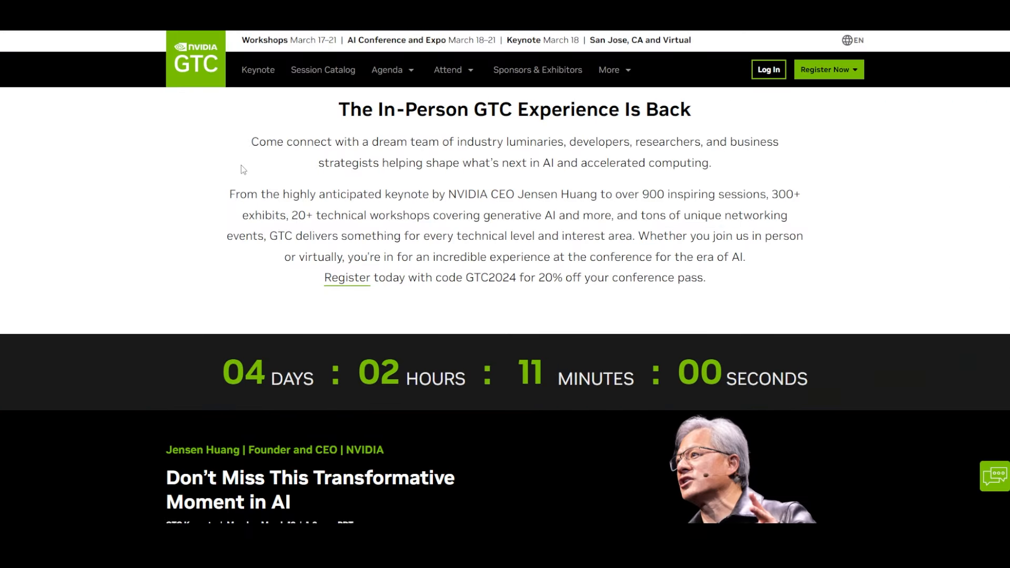
mouse_move(74, 144)
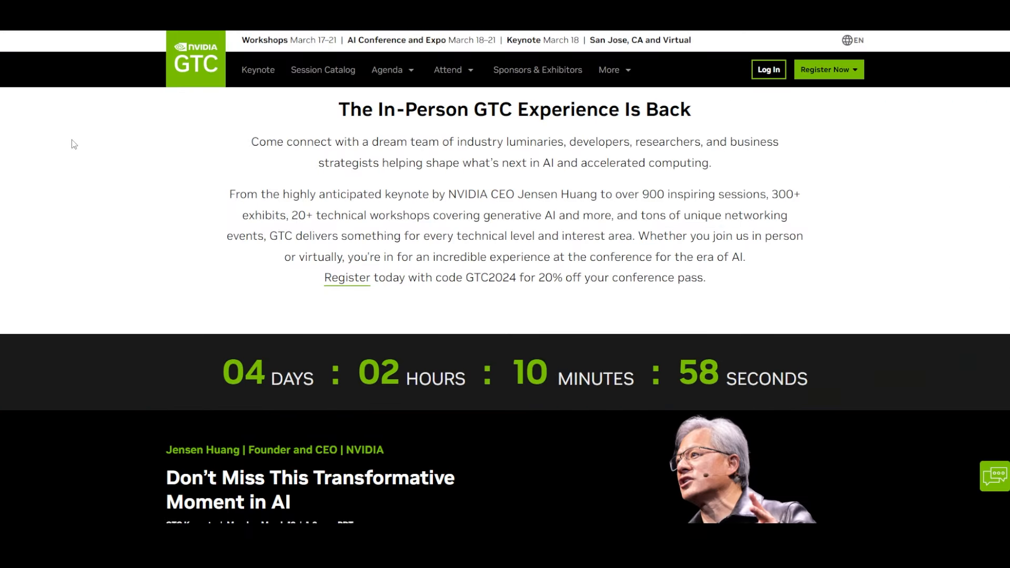
mouse_move(180, 141)
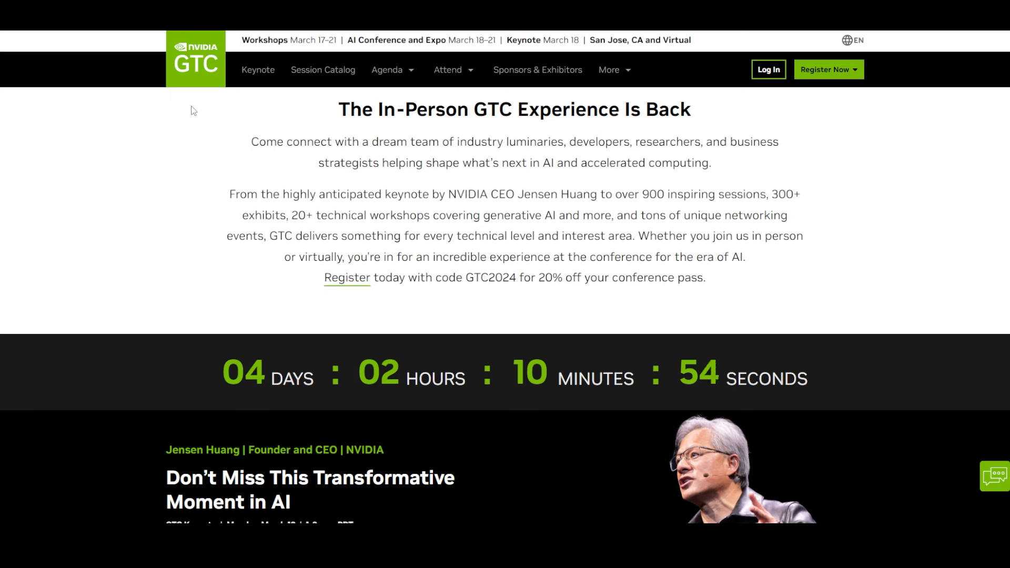
mouse_move(527, 354)
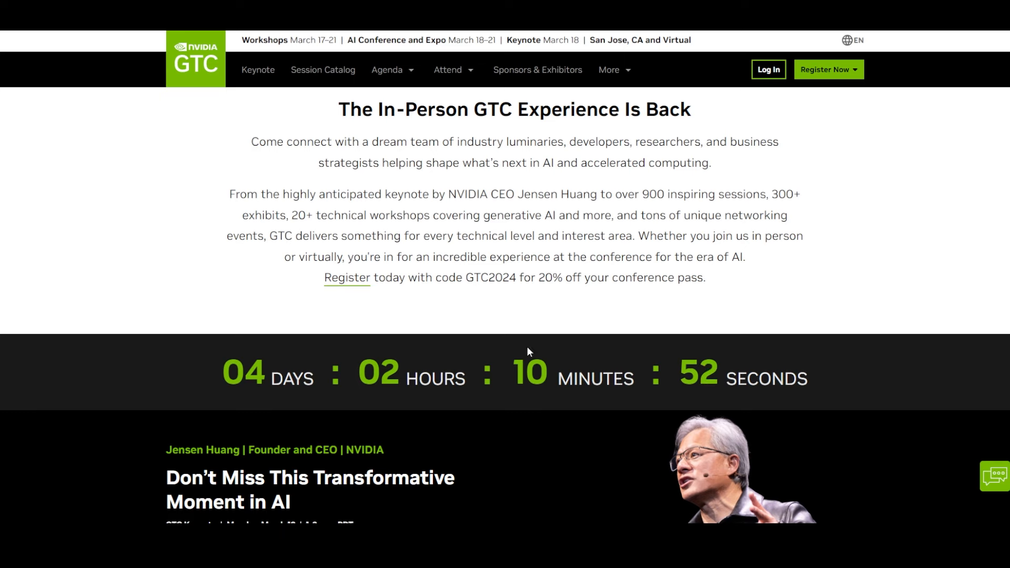
scroll("down", 3)
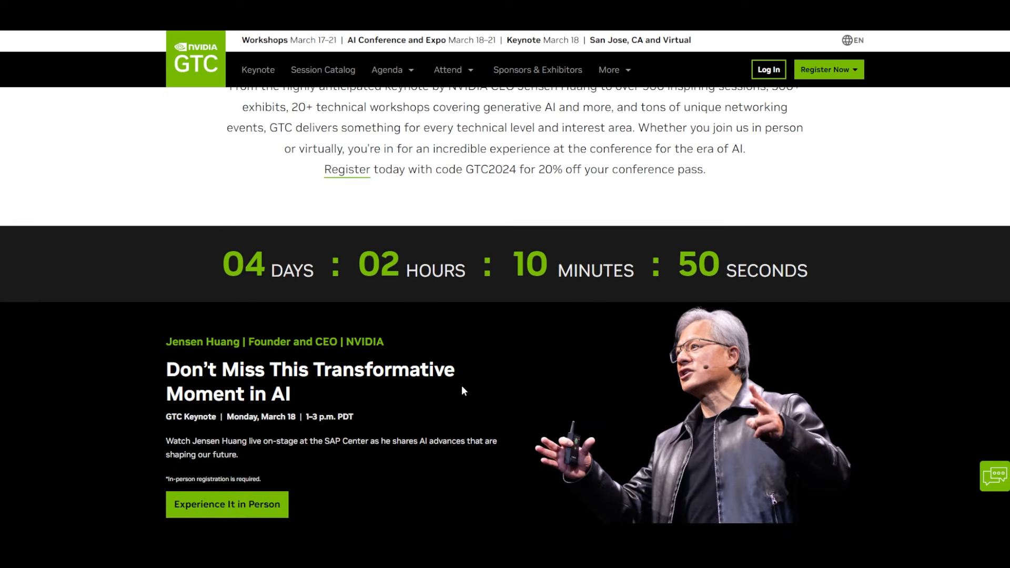
scroll("up", 3)
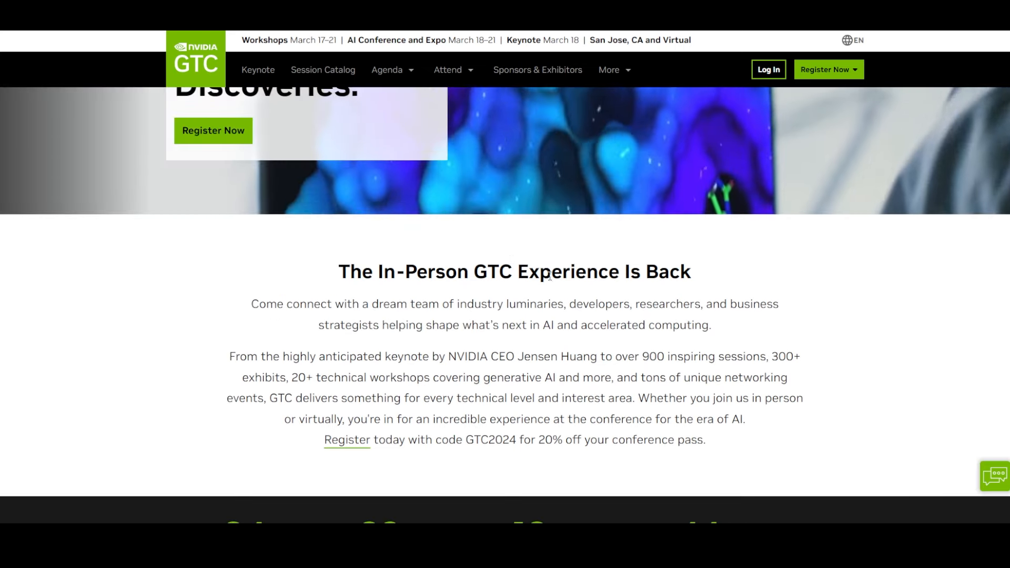
scroll("down", 3)
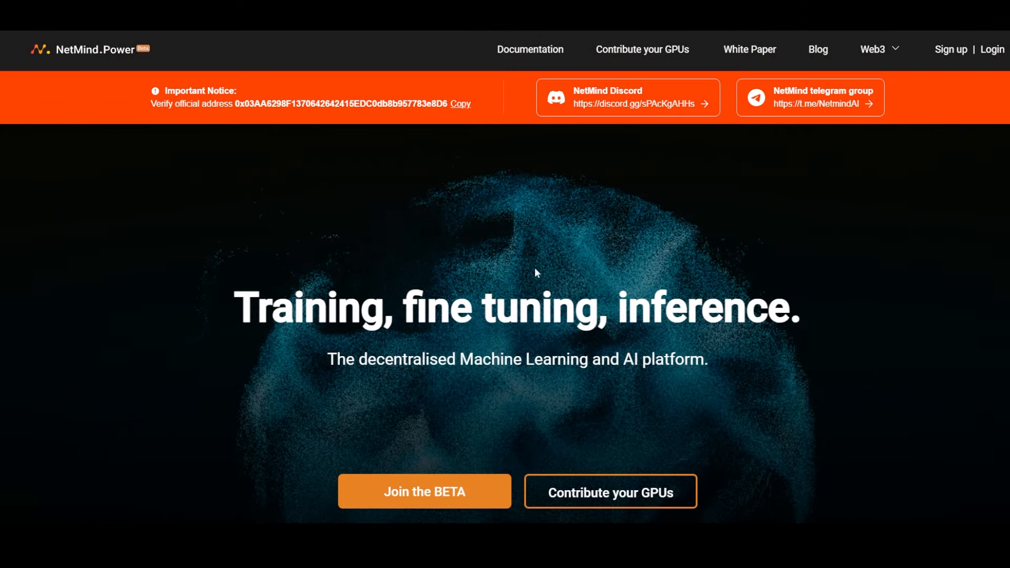
mouse_move(417, 306)
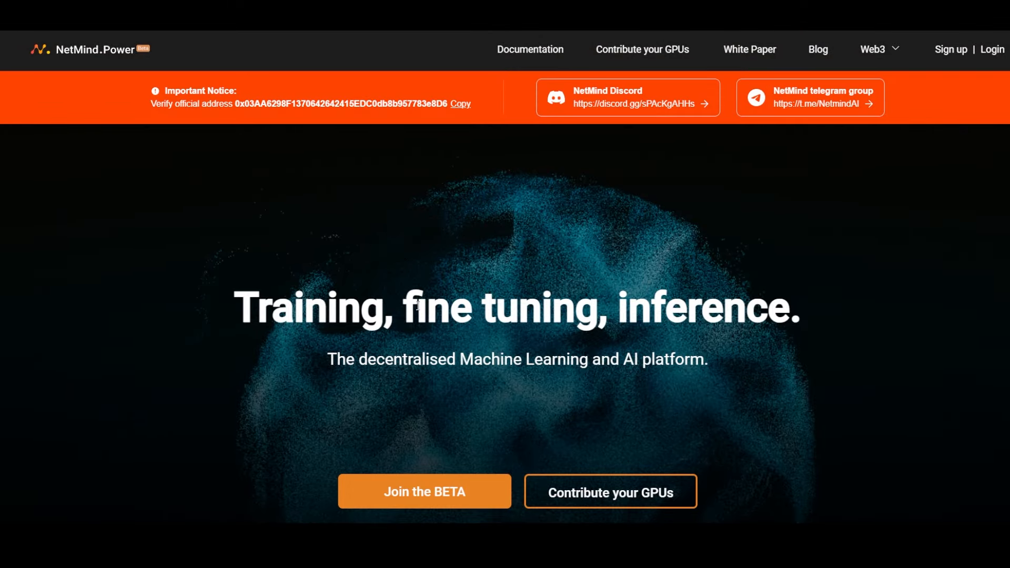
Scroll the NetMind.Power homepage down to its Rent a Virtual Machine section.
scroll("down", 3)
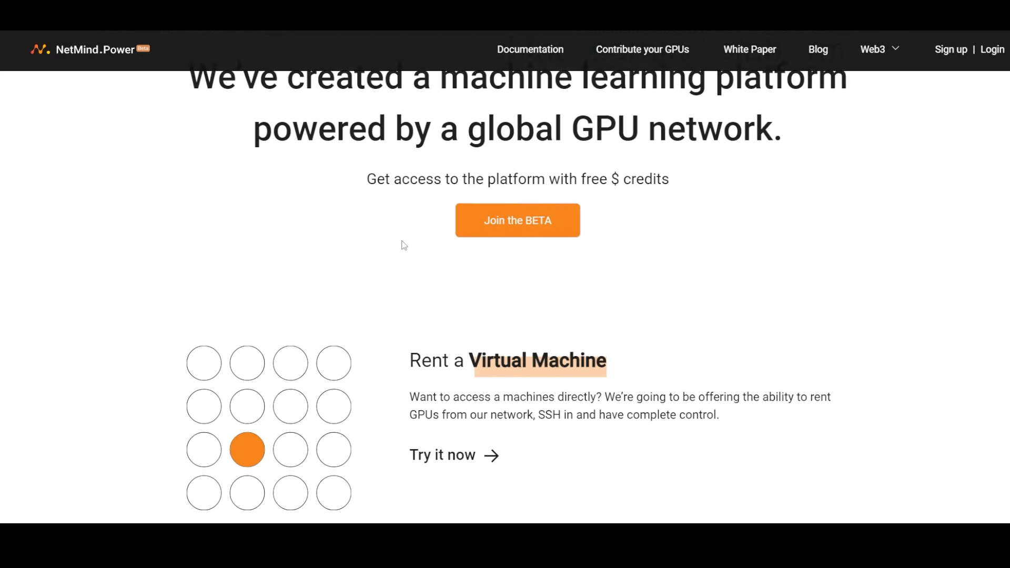
scroll("down", 3)
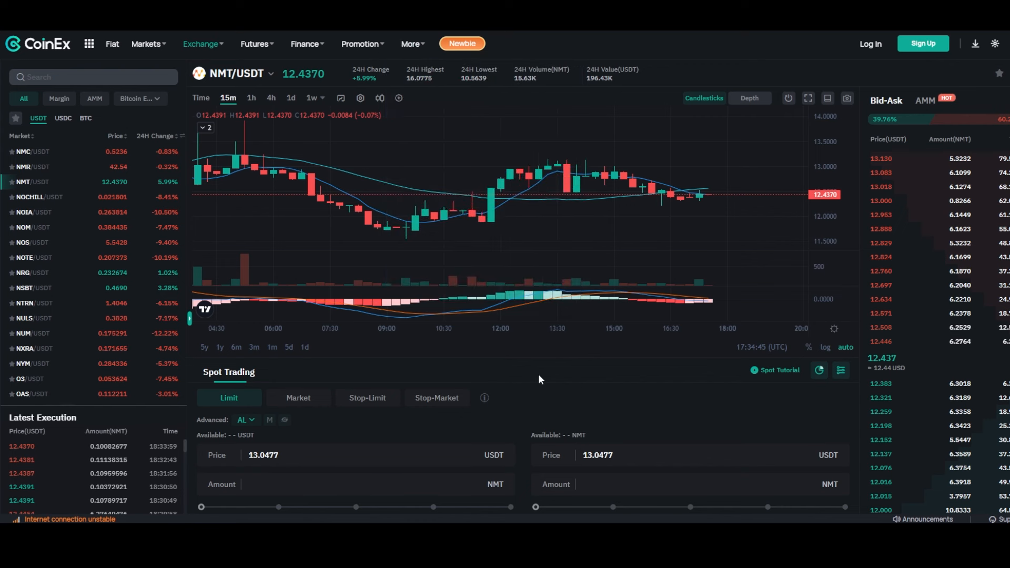
mouse_move(558, 380)
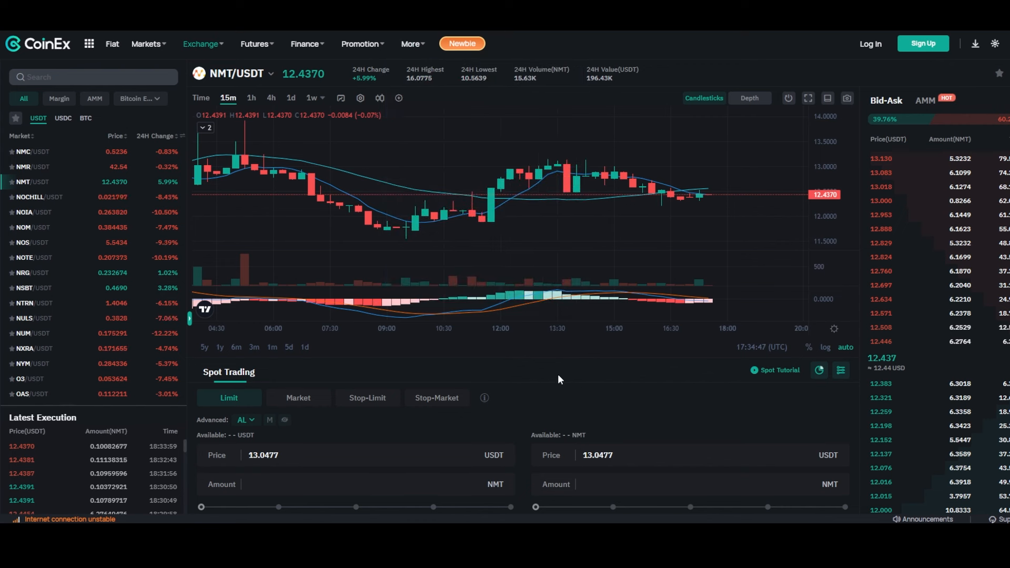
mouse_move(470, 370)
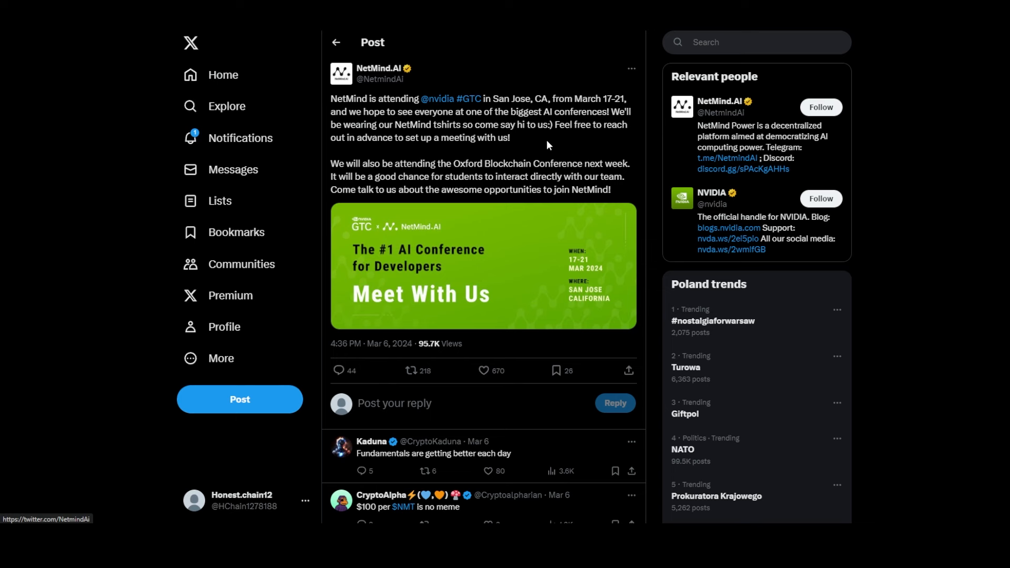
mouse_move(546, 138)
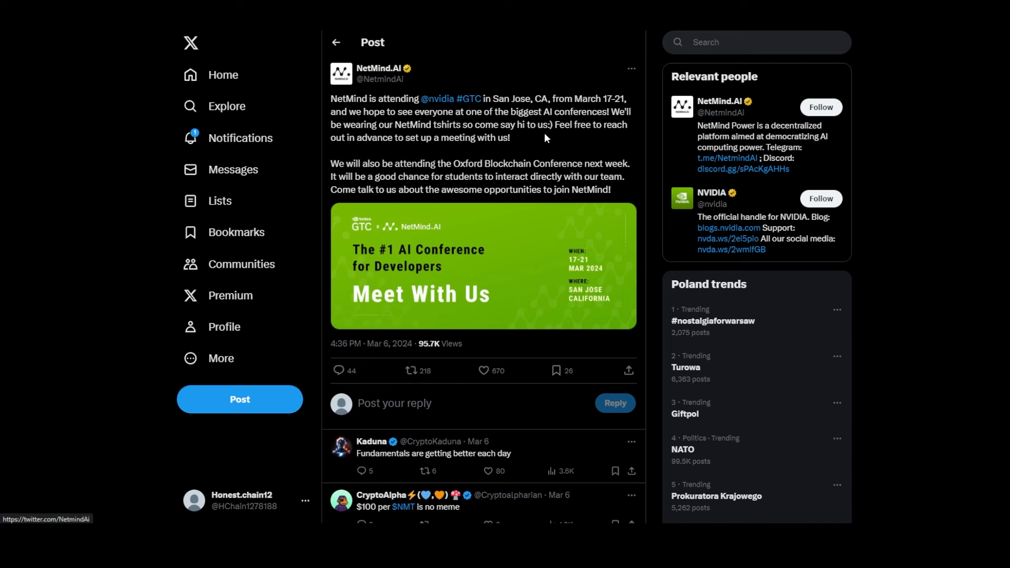
mouse_move(568, 149)
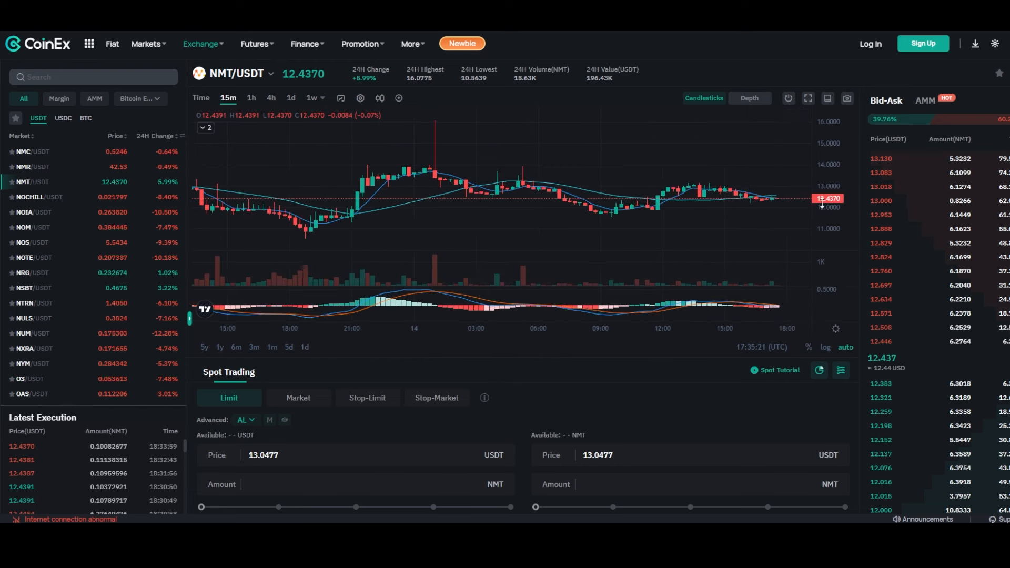
Bring up the CoinEx NMT/USDT spot market with its 15m chart and order book.
double_click(297, 74)
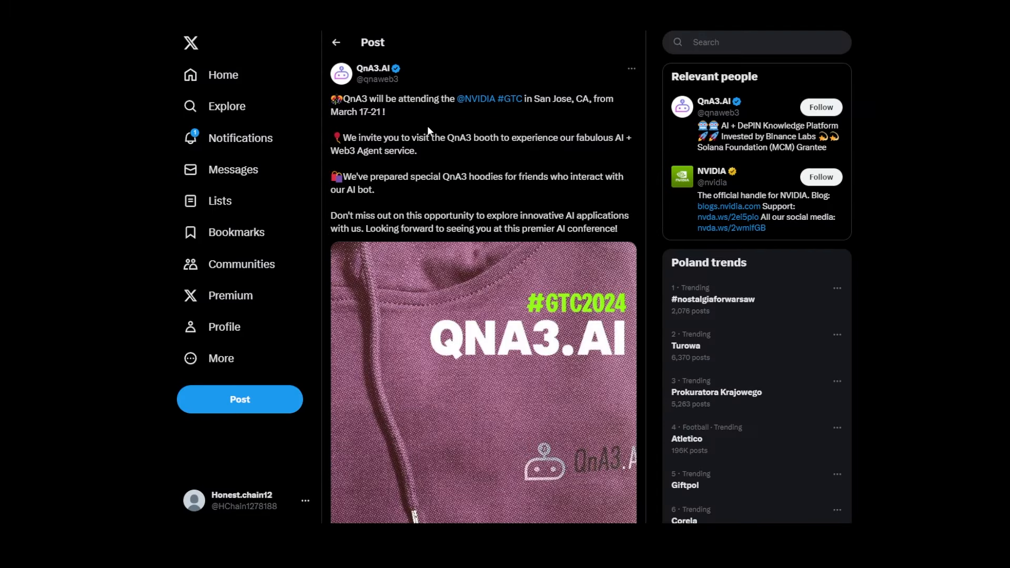
mouse_move(522, 175)
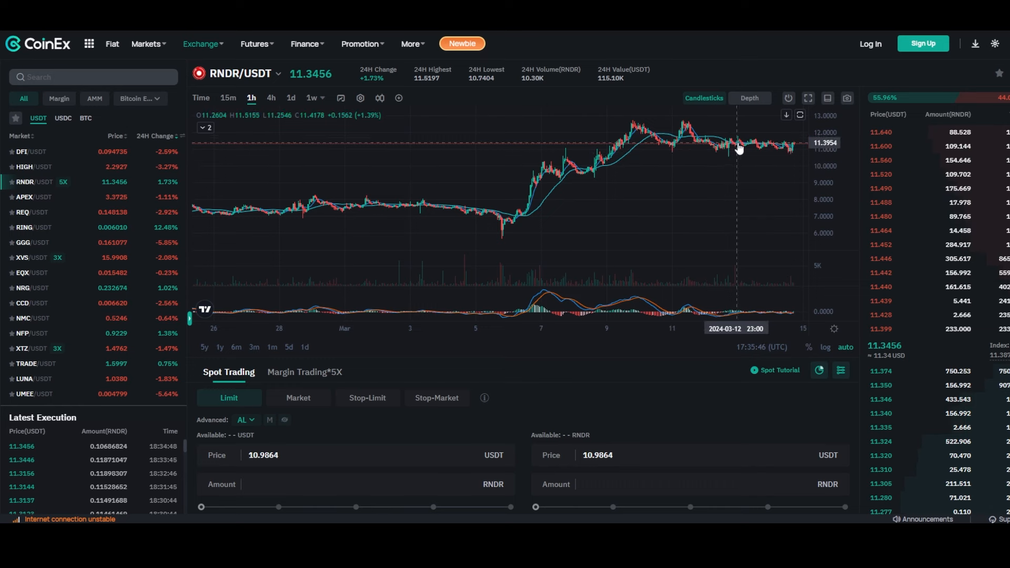
mouse_move(802, 209)
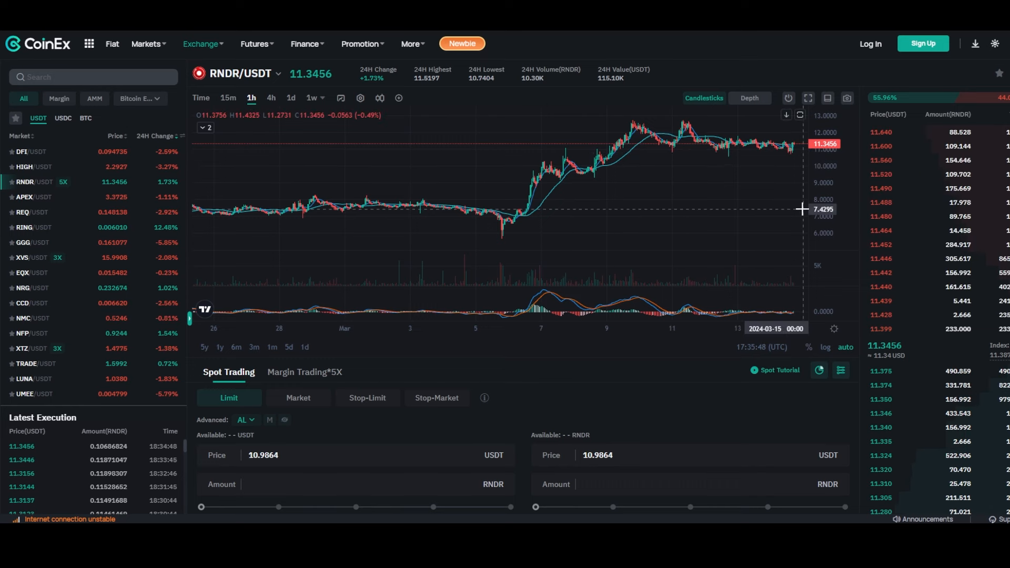
mouse_move(798, 196)
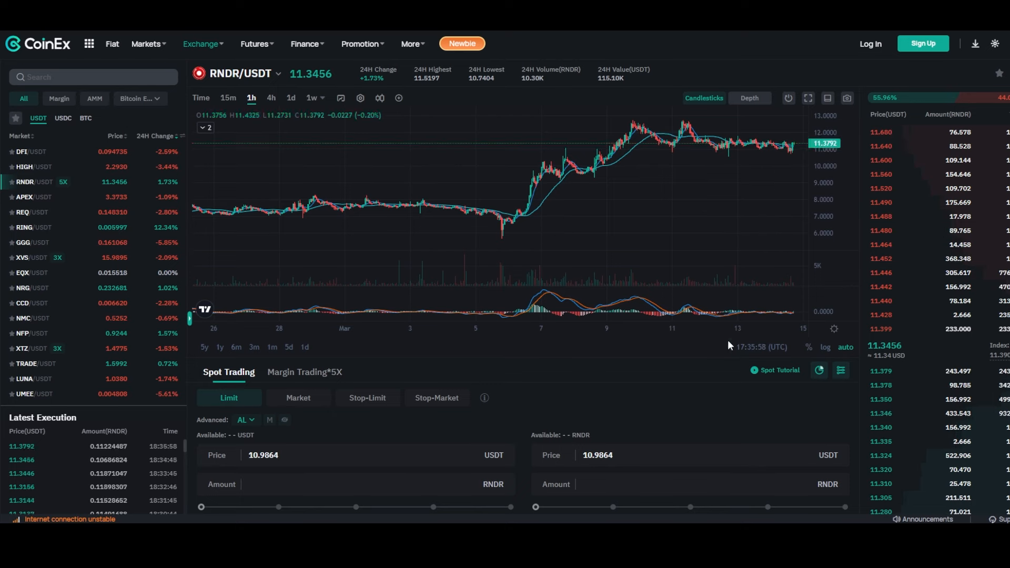
mouse_move(699, 348)
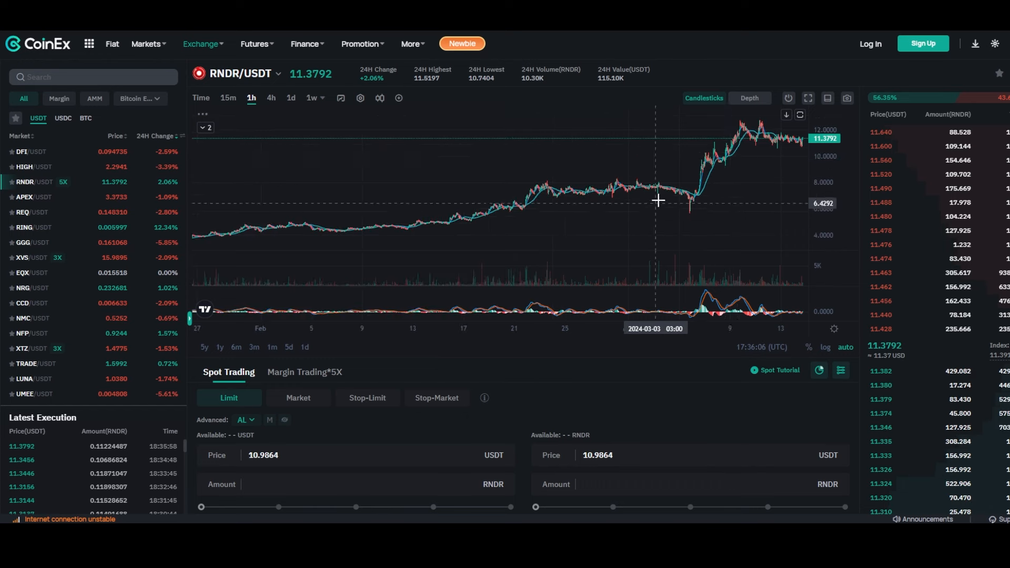
mouse_move(483, 163)
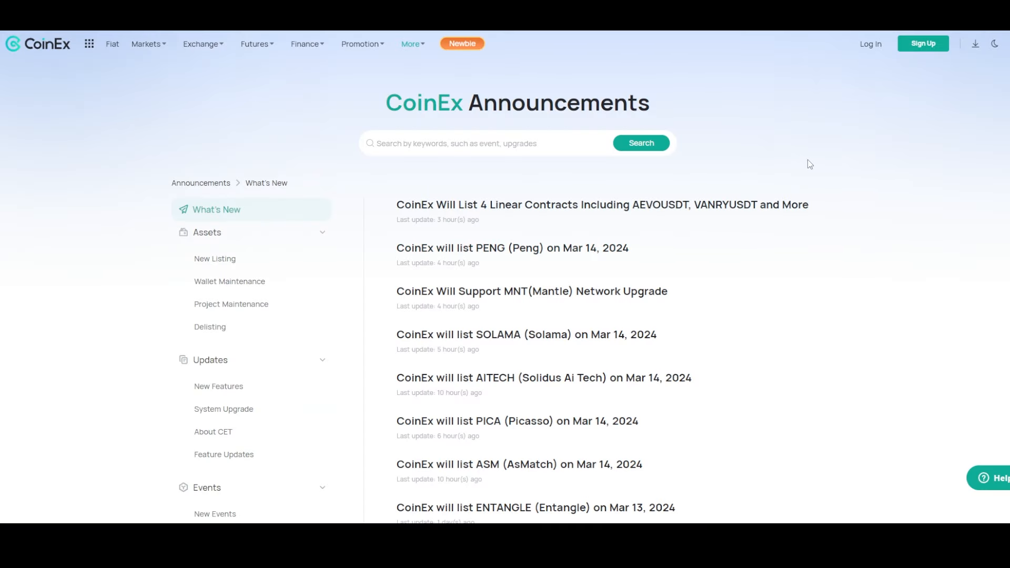
mouse_move(810, 160)
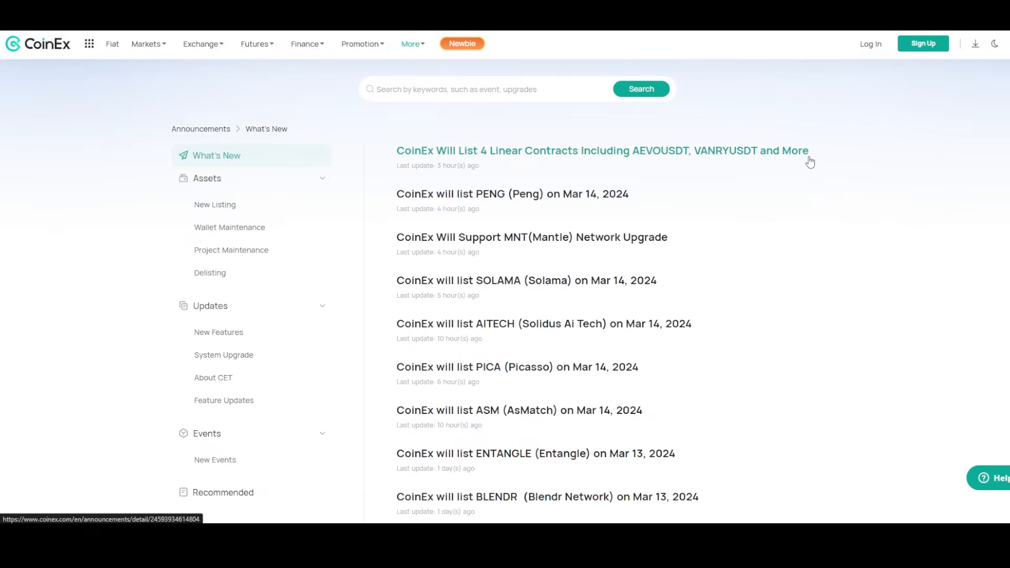
mouse_move(875, 199)
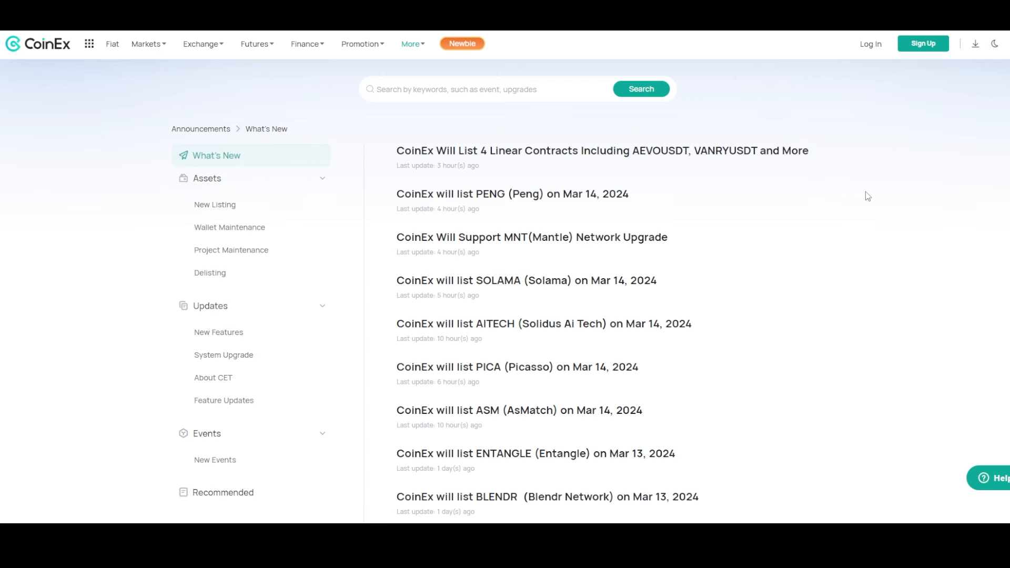
mouse_move(864, 194)
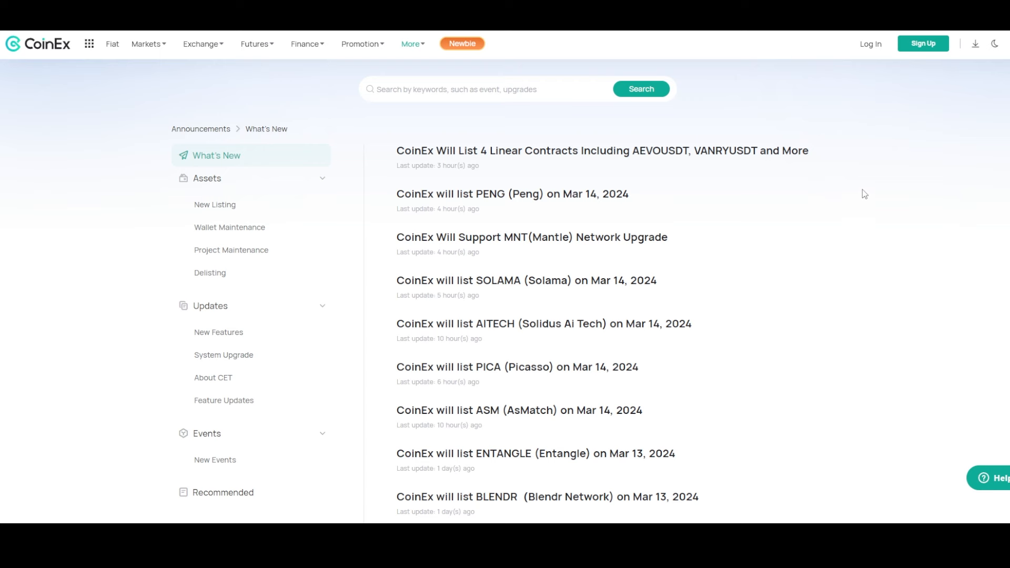
mouse_move(859, 194)
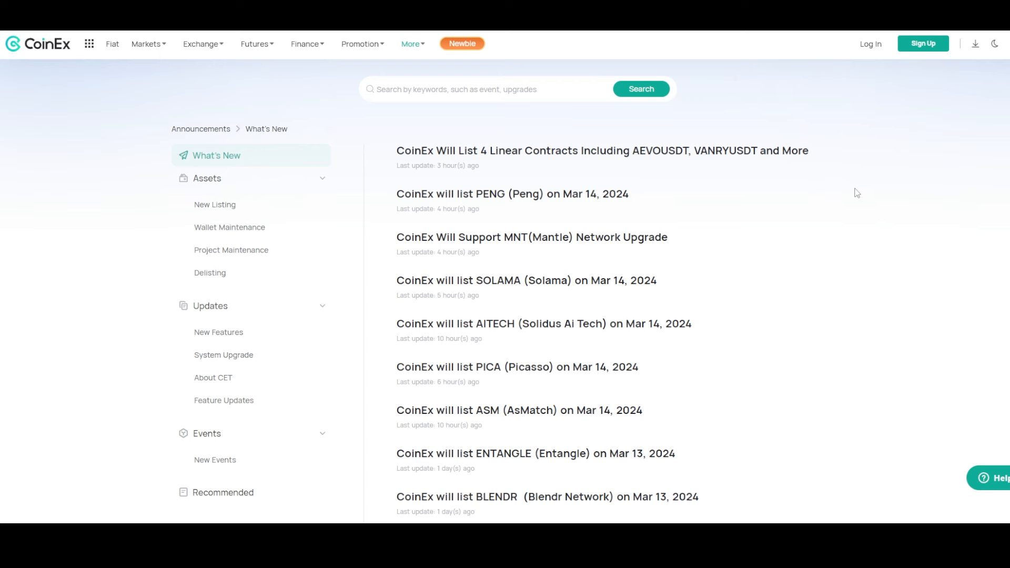
mouse_move(856, 194)
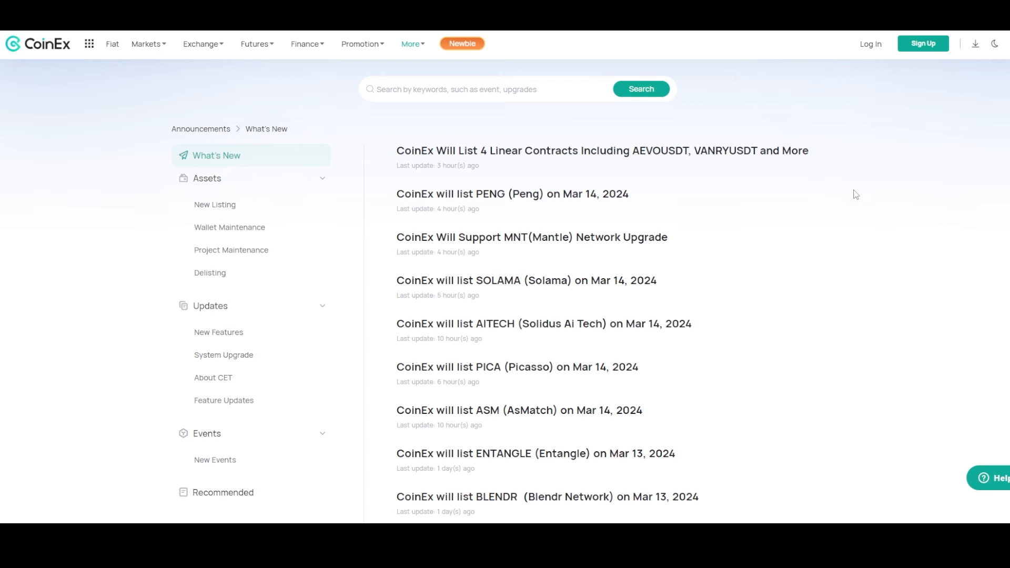
mouse_move(854, 195)
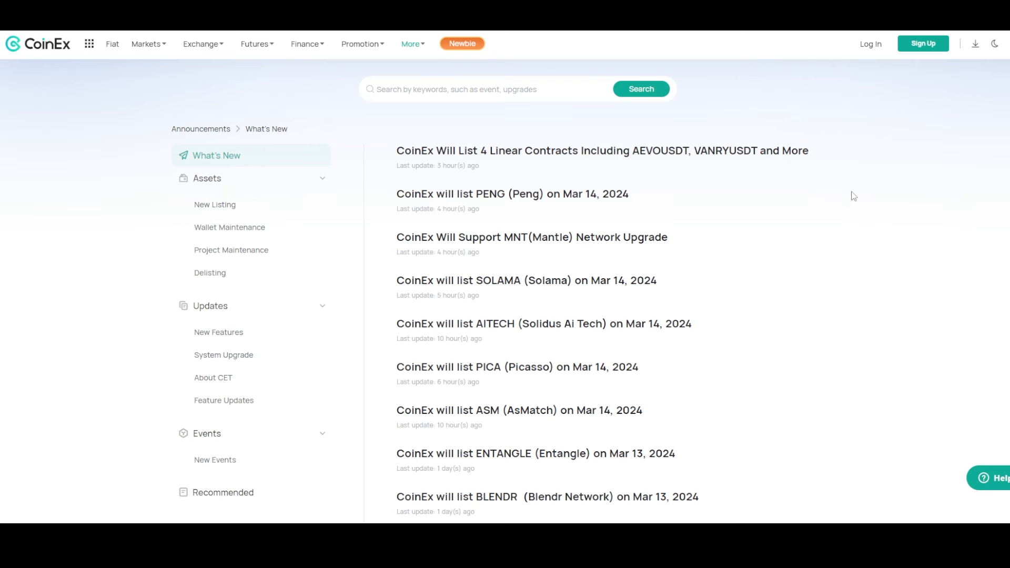
mouse_move(844, 198)
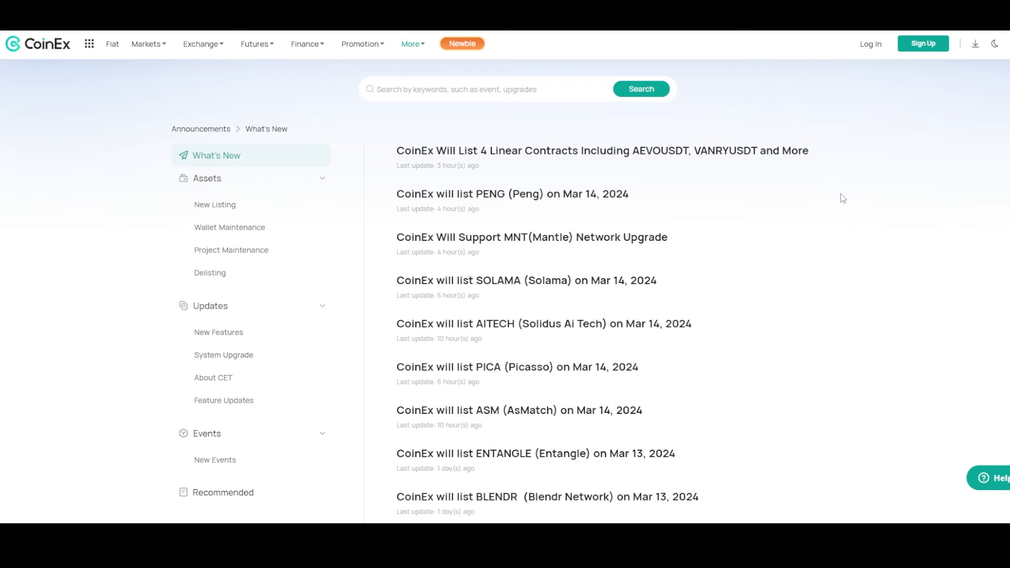
mouse_move(778, 243)
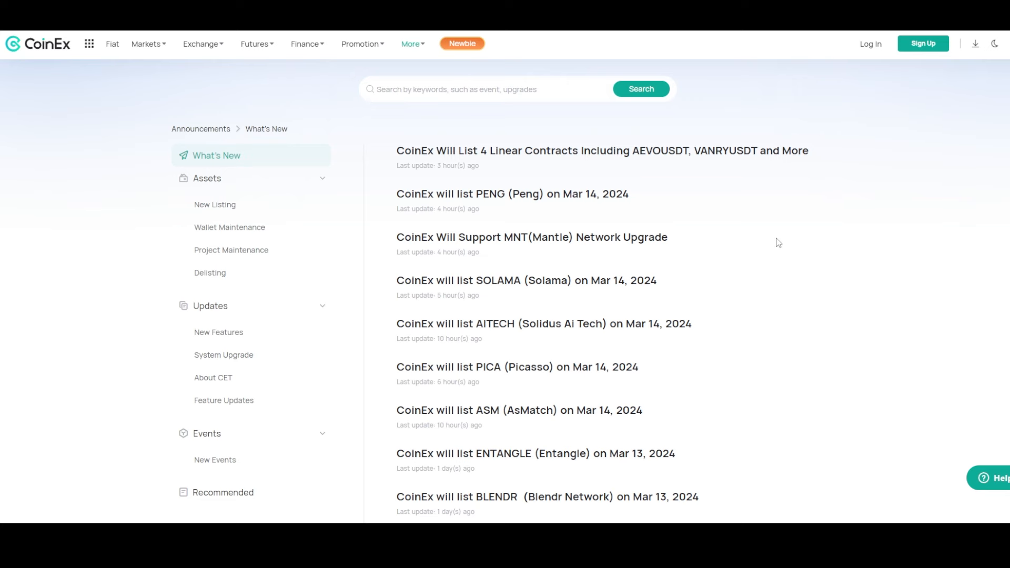
scroll("down", 3)
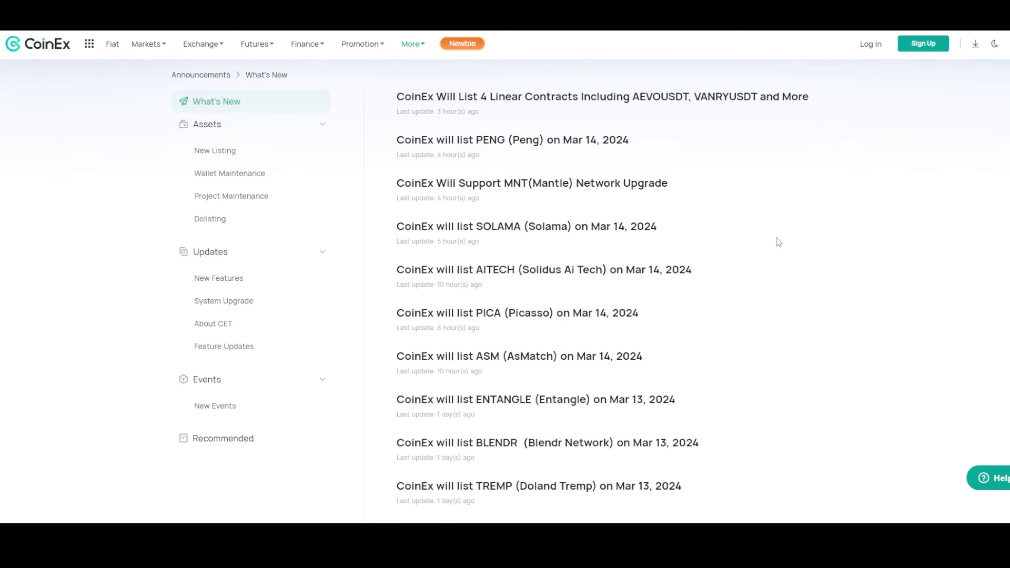
scroll("down", 3)
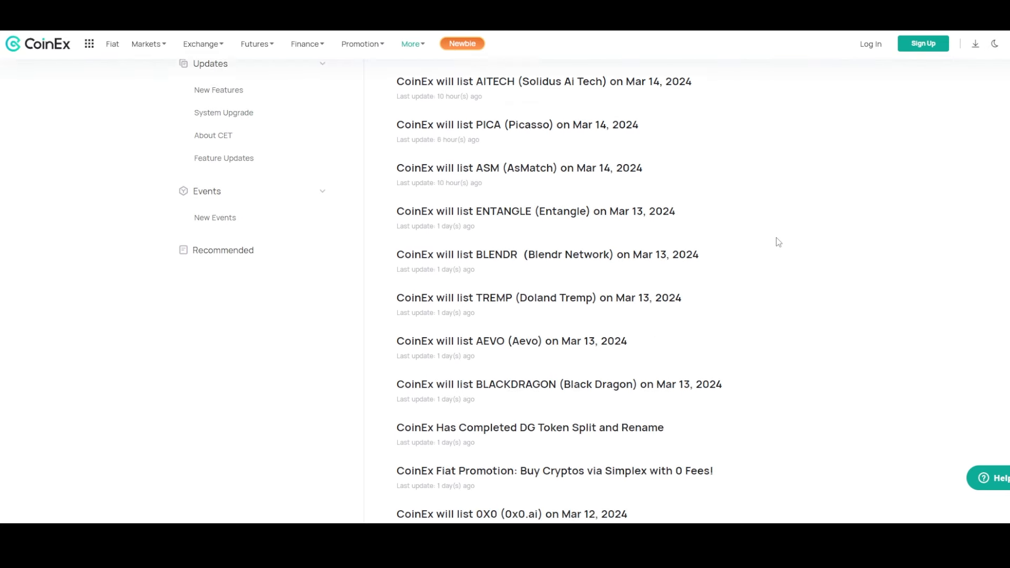
scroll("down", 3)
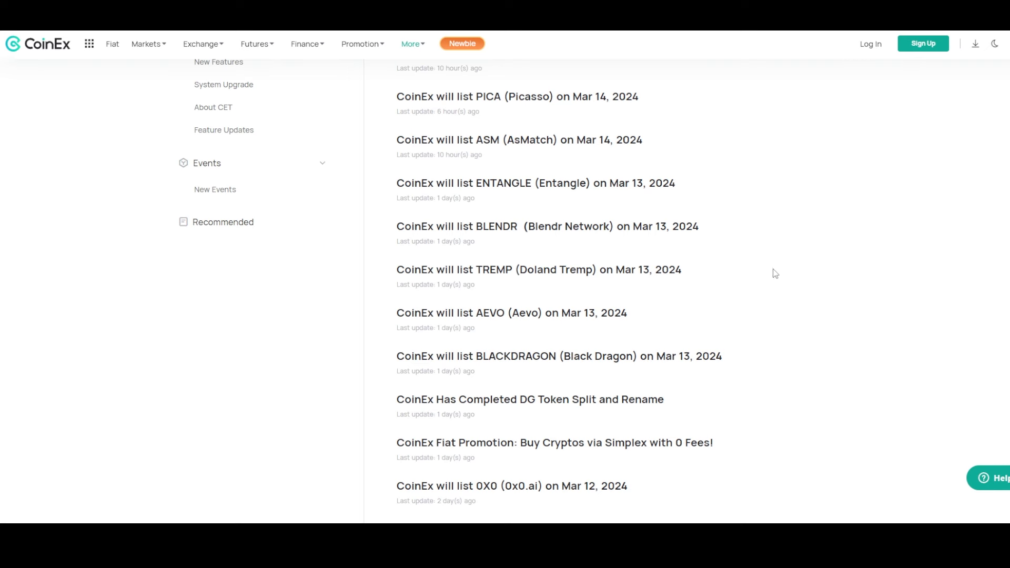
scroll("down", 3)
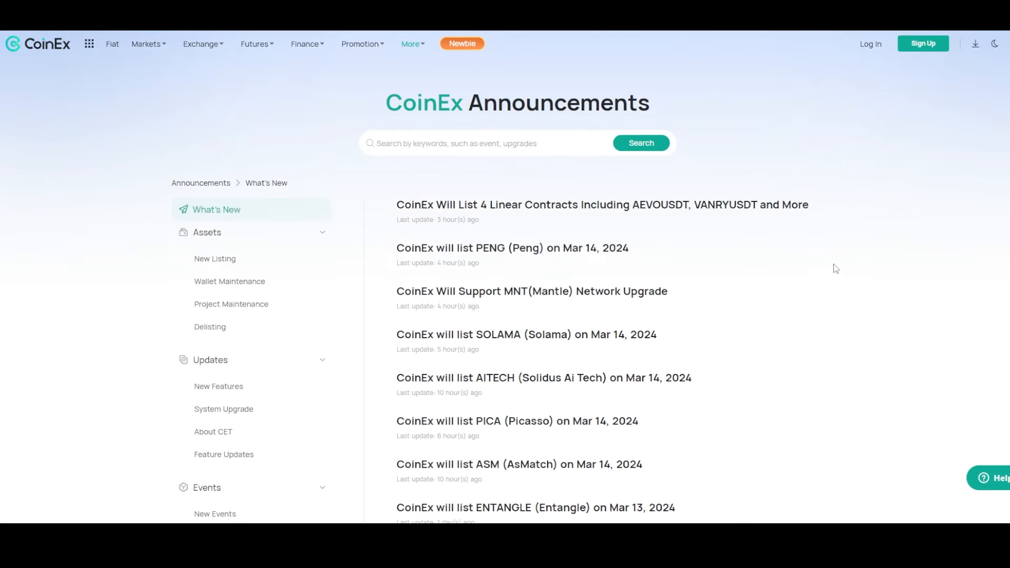
mouse_move(833, 268)
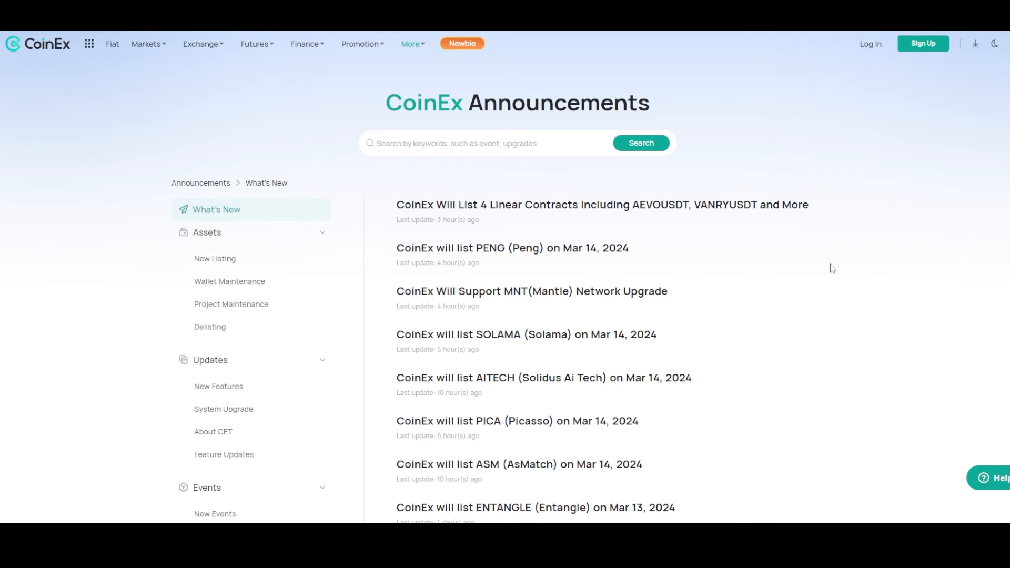
mouse_move(810, 277)
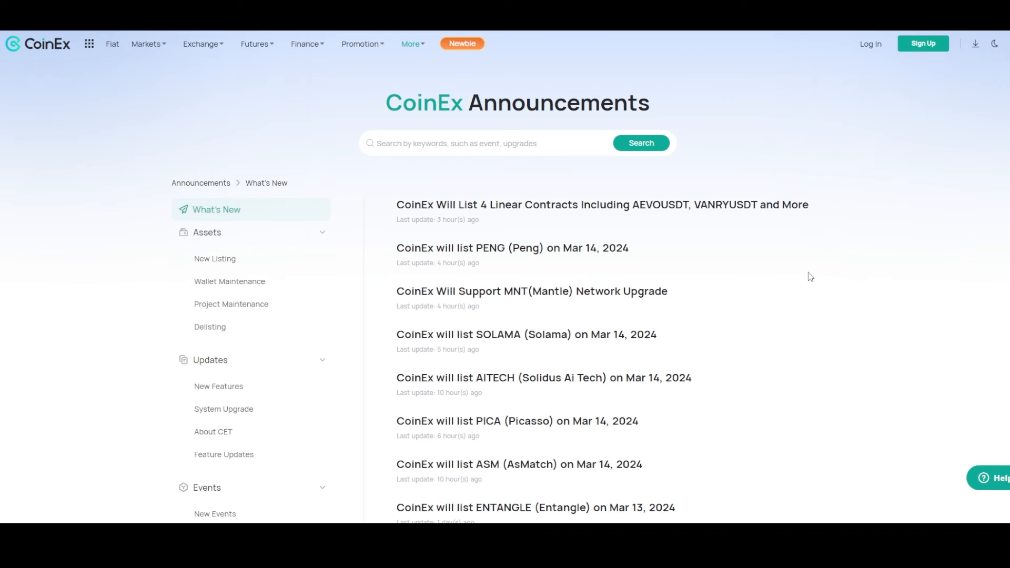
mouse_move(860, 312)
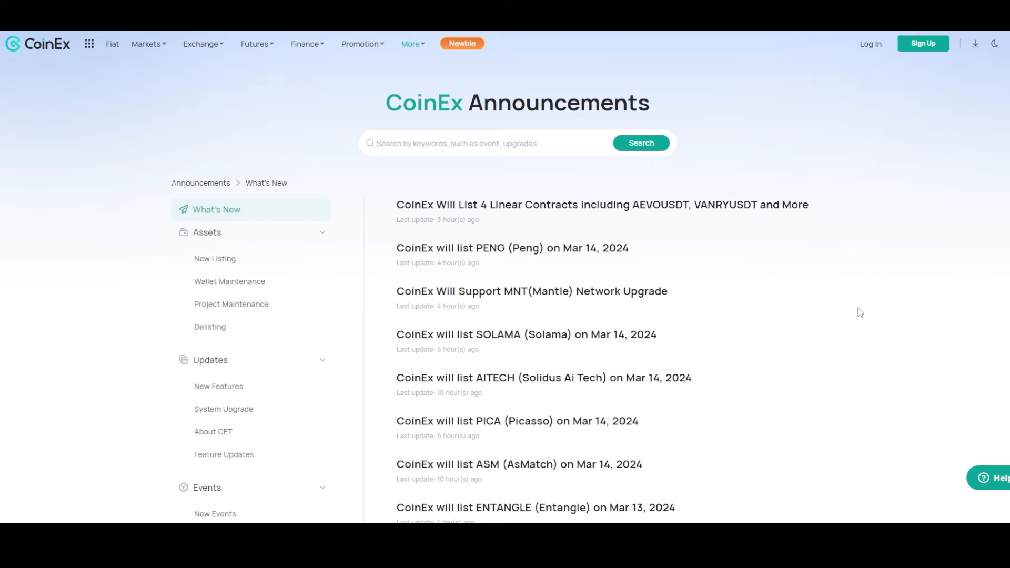